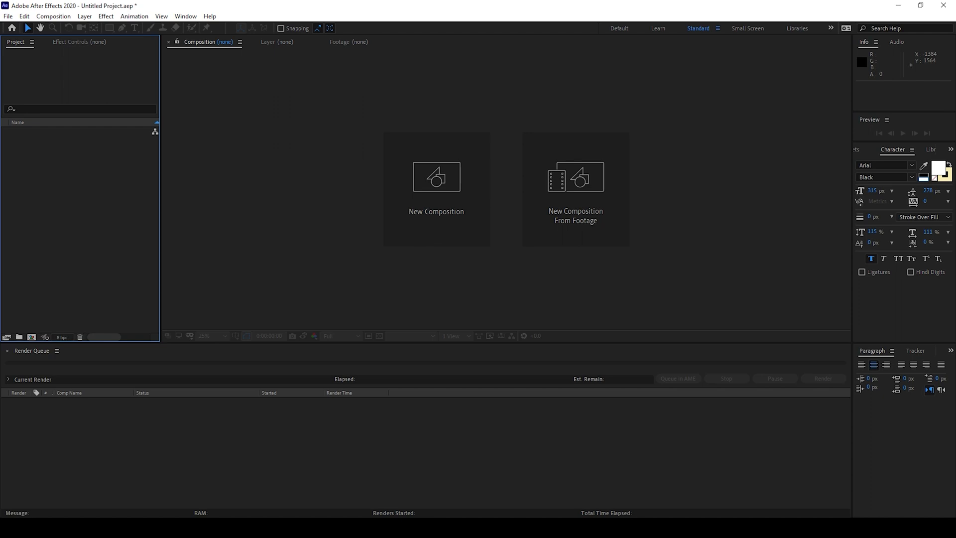
# - Create a new HDTV 1080 29.97 composition named 'Pop'
pyautogui.click(436, 177)
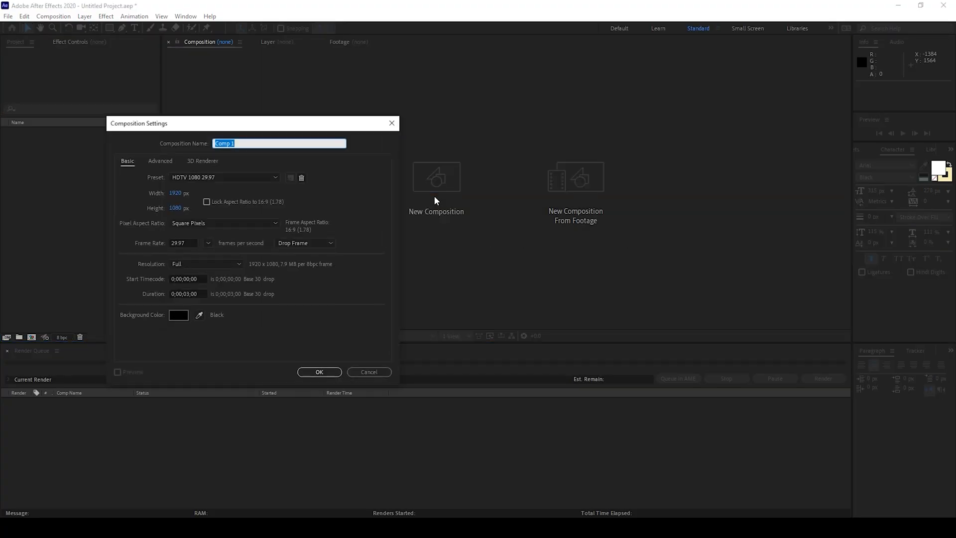
pyautogui.write('Pop')
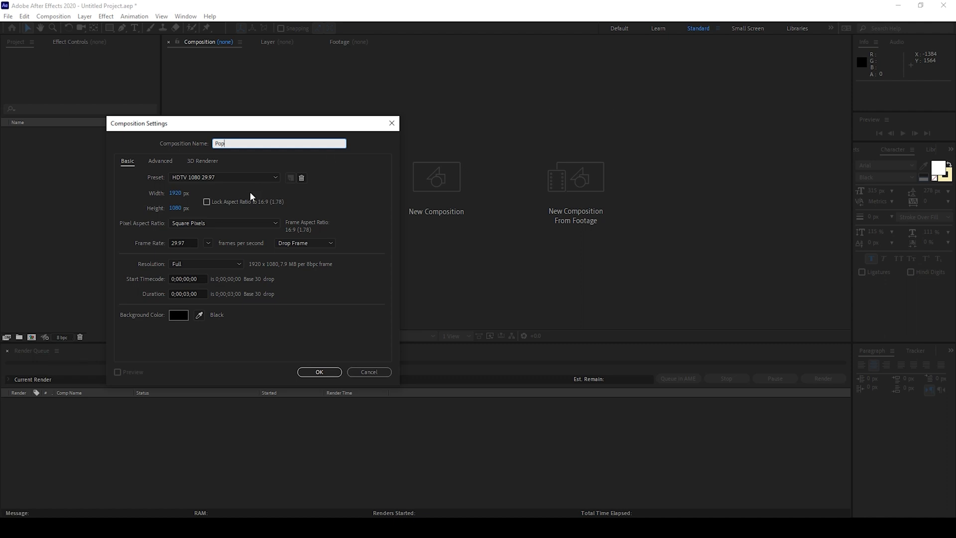
pyautogui.moveTo(164, 306)
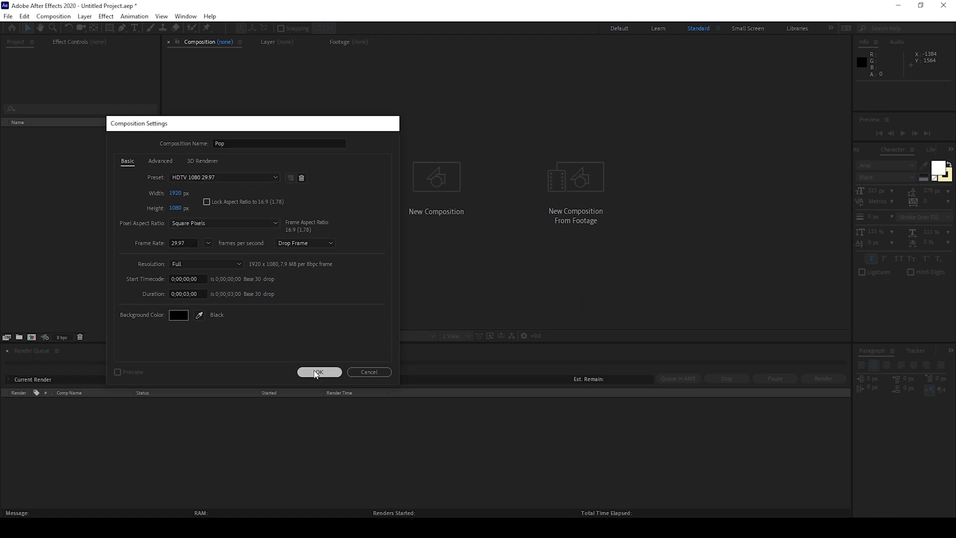
pyautogui.click(319, 371)
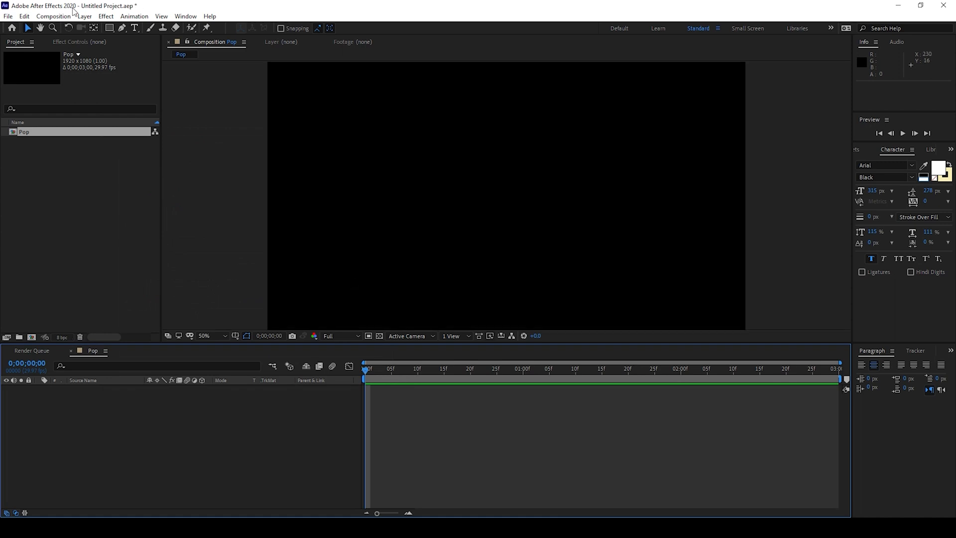
# - Add a full-frame turquoise solid layer named 'Background' via Layer > New > Solid
pyautogui.click(84, 16)
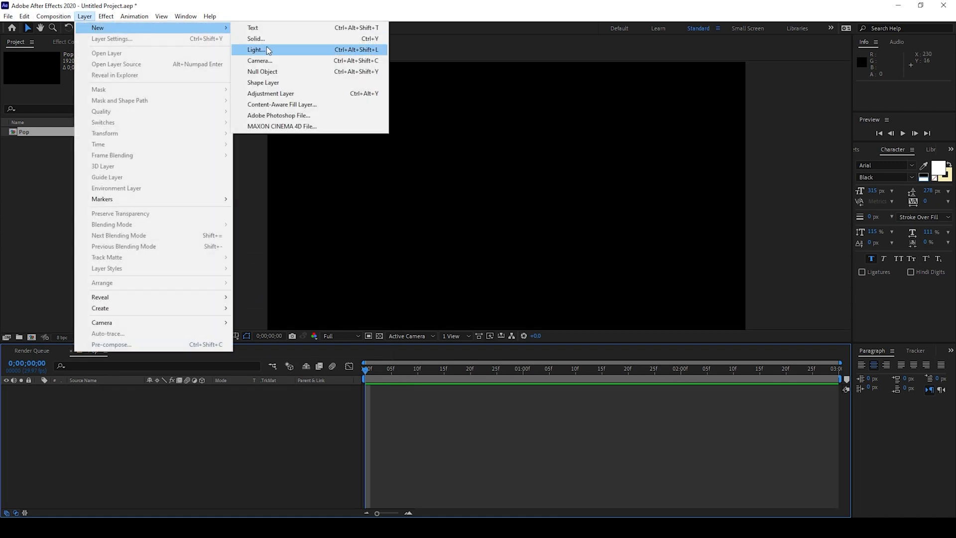
pyautogui.click(255, 39)
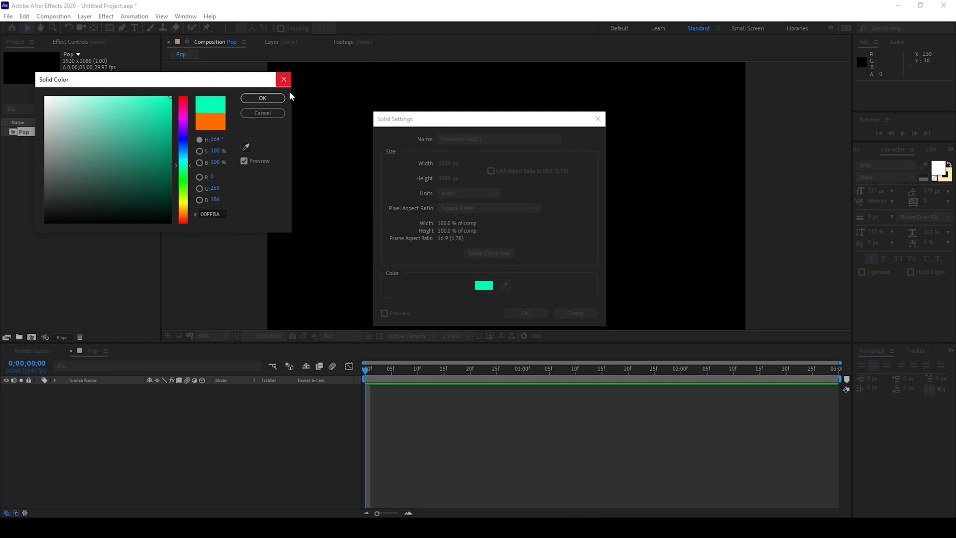
pyautogui.click(262, 99)
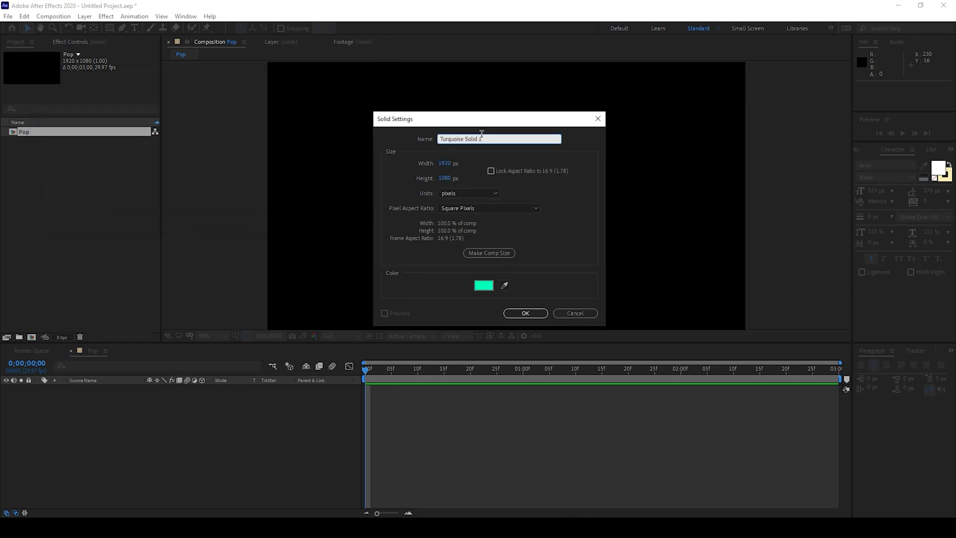
pyautogui.write('Backgrou')
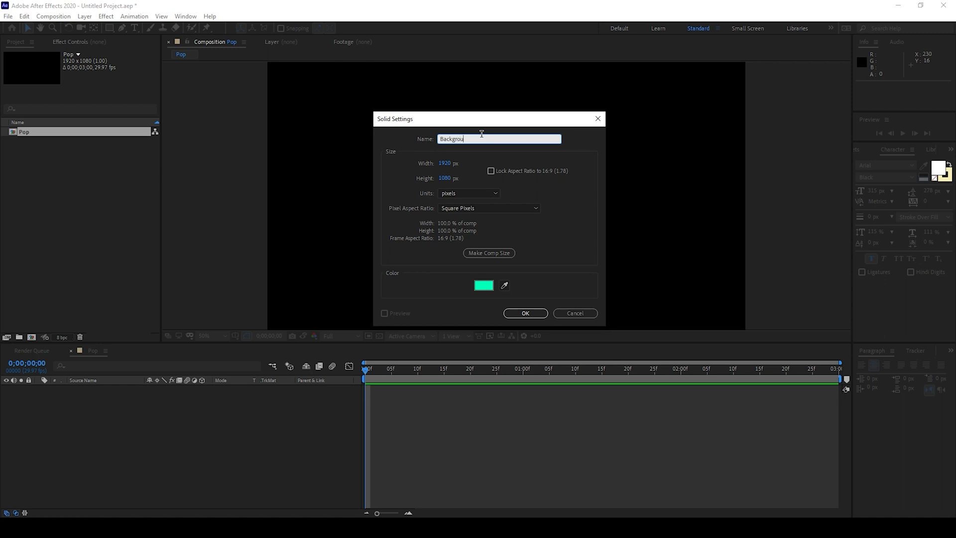
pyautogui.click(524, 313)
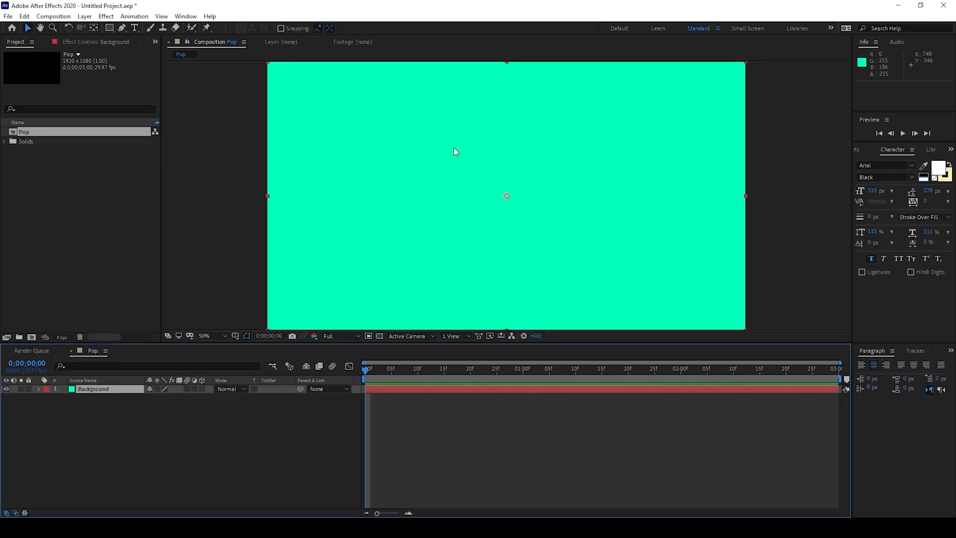
pyautogui.moveTo(134, 28)
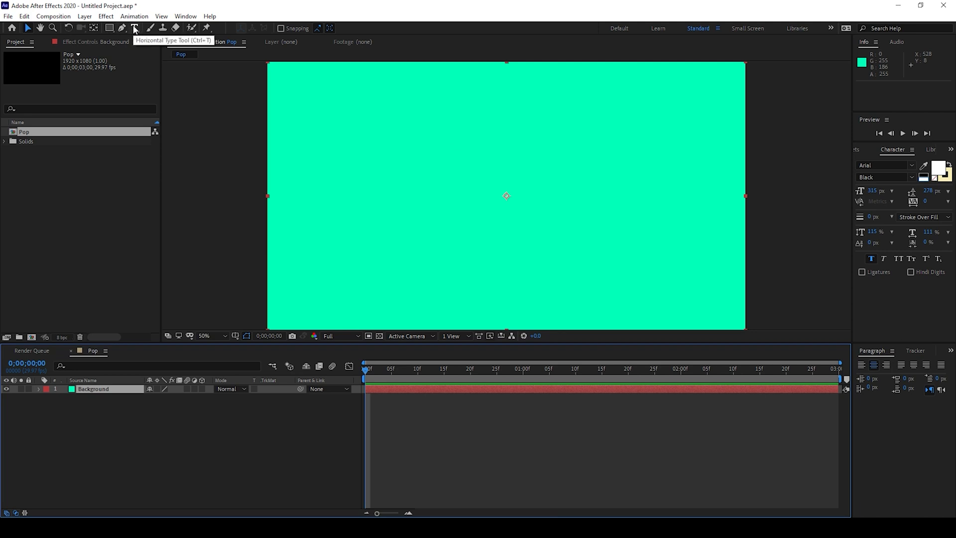
# - Draw a paragraph text box mid-frame and enter 'POP EFFECT' in bold black Arial
pyautogui.click(134, 28)
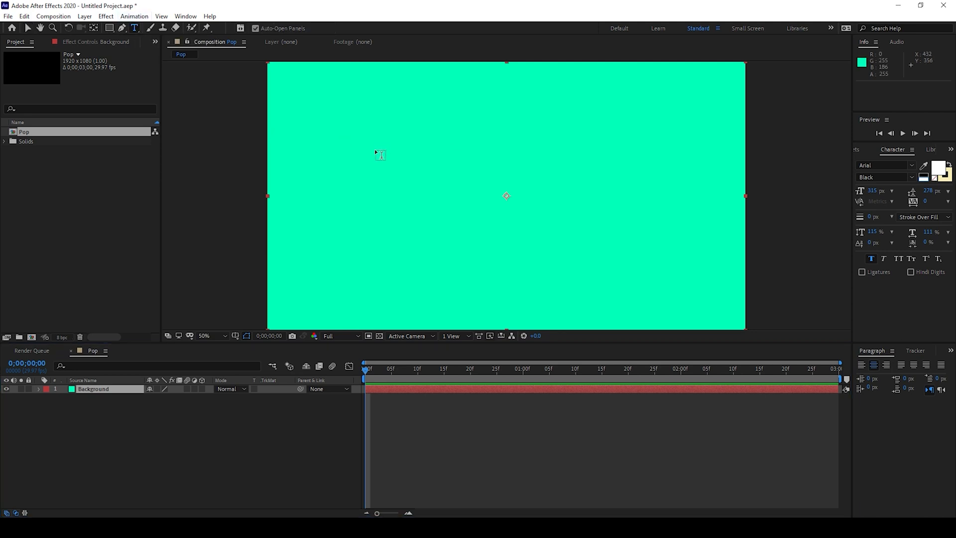
pyautogui.moveTo(379, 154); pyautogui.dragTo(691, 272)
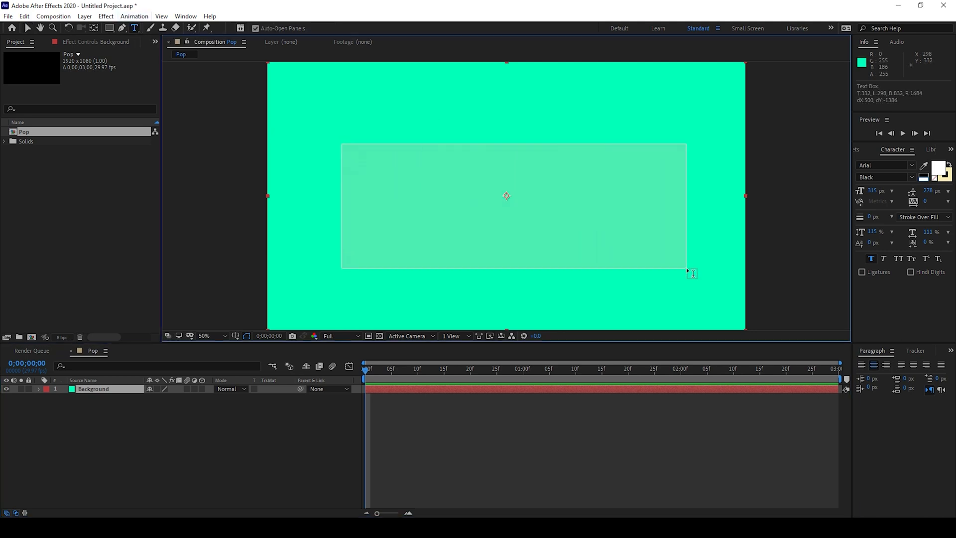
pyautogui.write('POP')
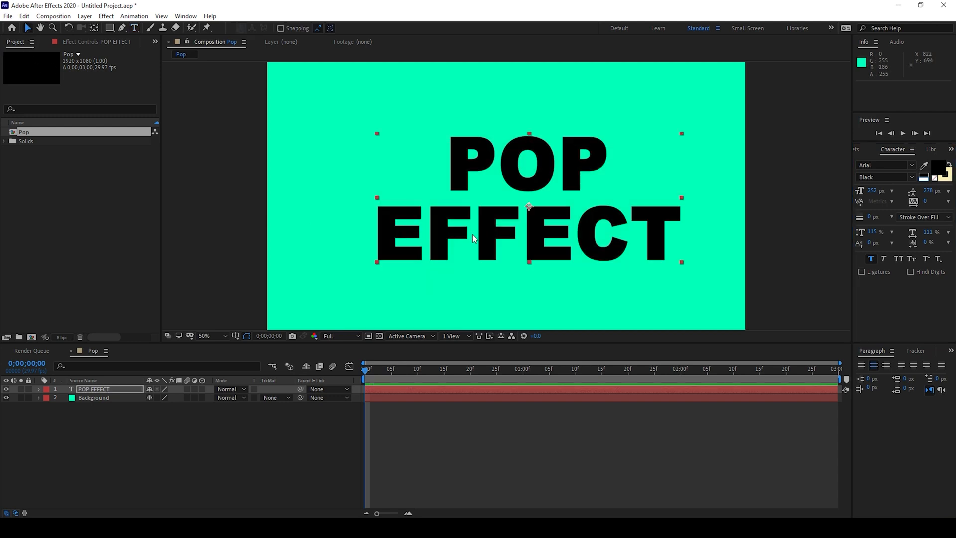
pyautogui.moveTo(481, 251)
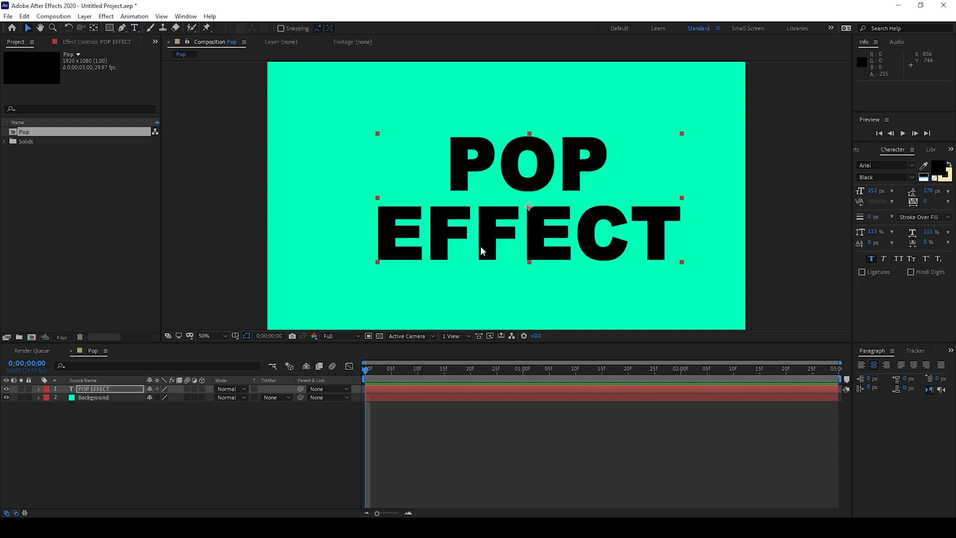
# - Keyframe the text layer's Scale at 0% on the first frame
pyautogui.click(93, 389)
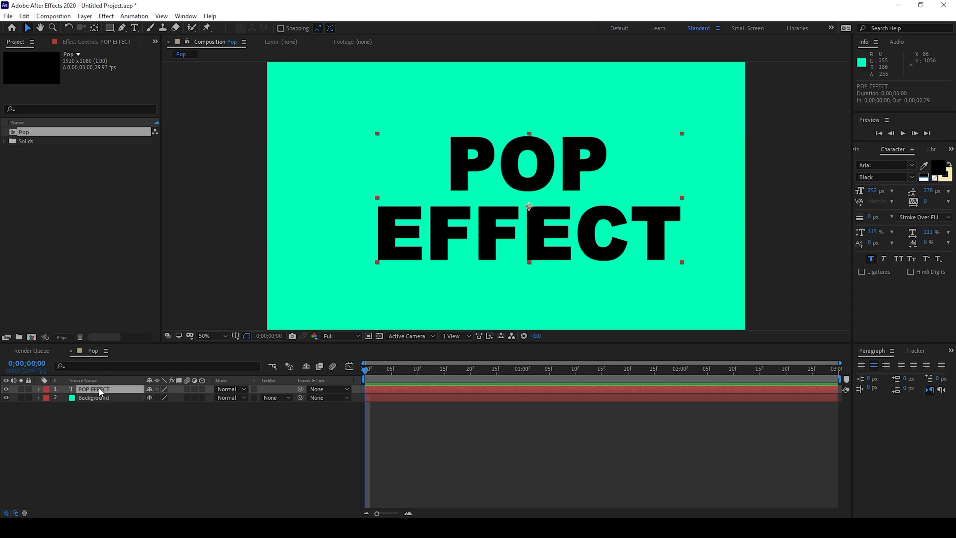
pyautogui.moveTo(120, 390)
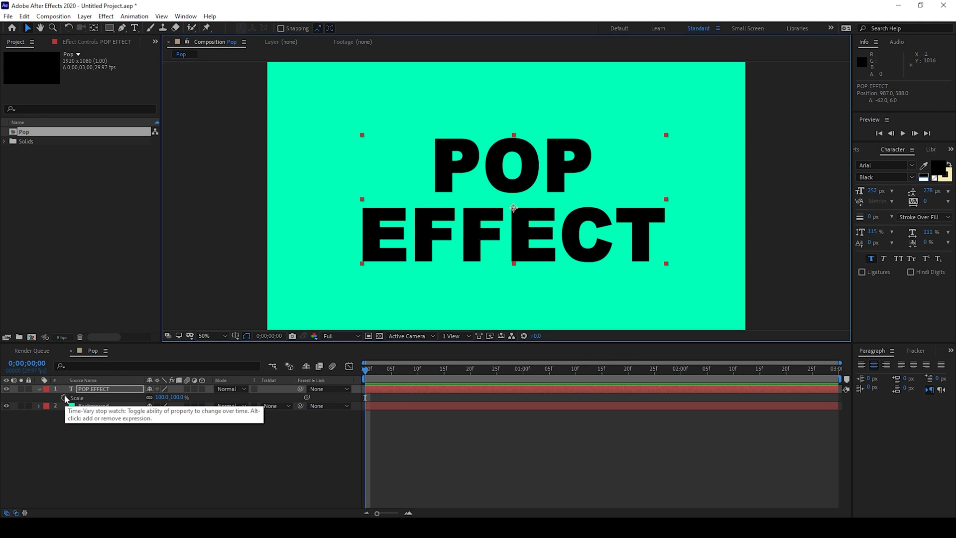
pyautogui.click(65, 397)
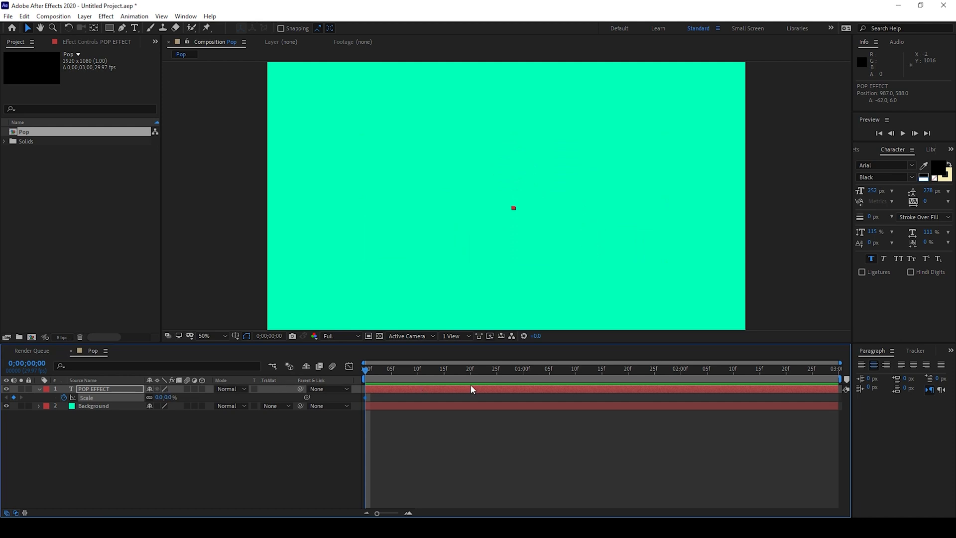
pyautogui.moveTo(446, 370)
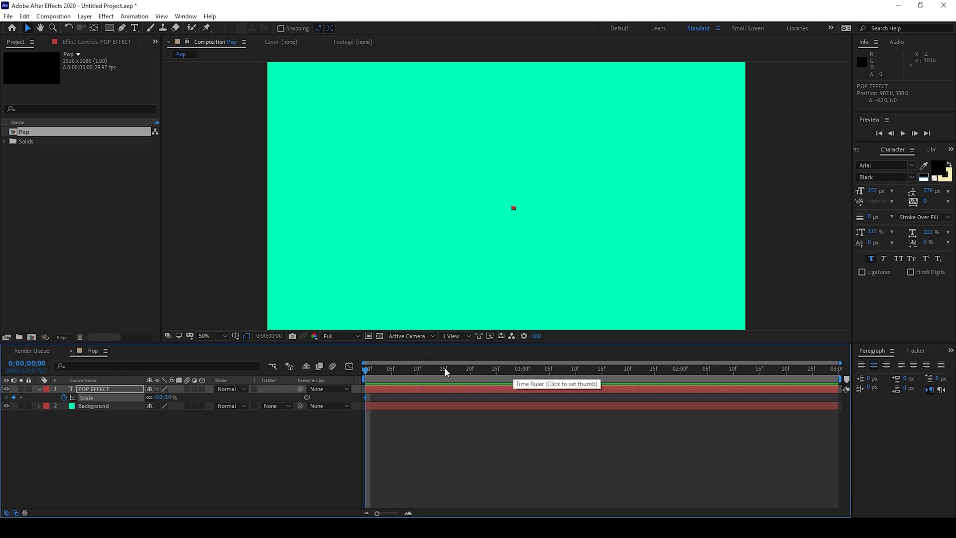
# - Set Scale to 110% at frame 15, then 100%, 105% and 100% at 18f, 21f, 24f
pyautogui.click(444, 368)
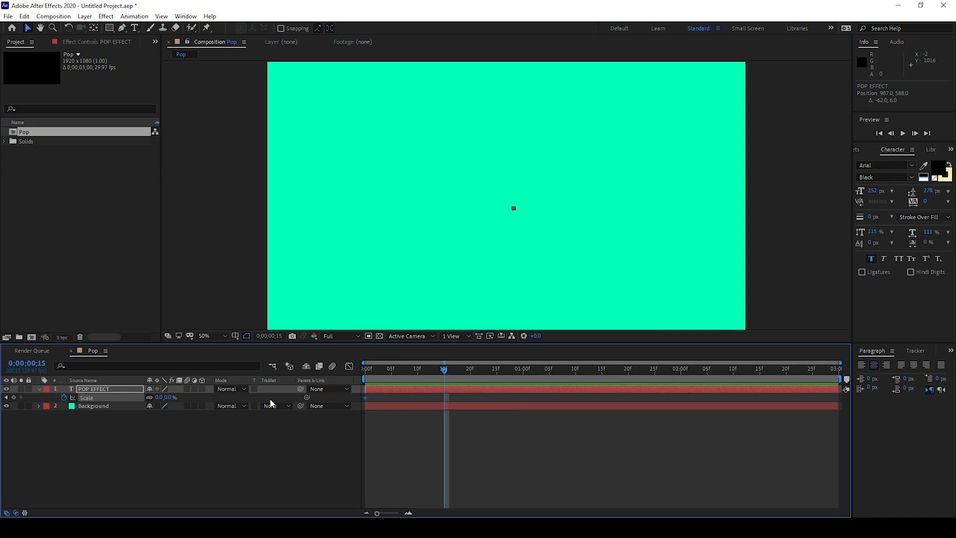
pyautogui.doubleClick(161, 397)
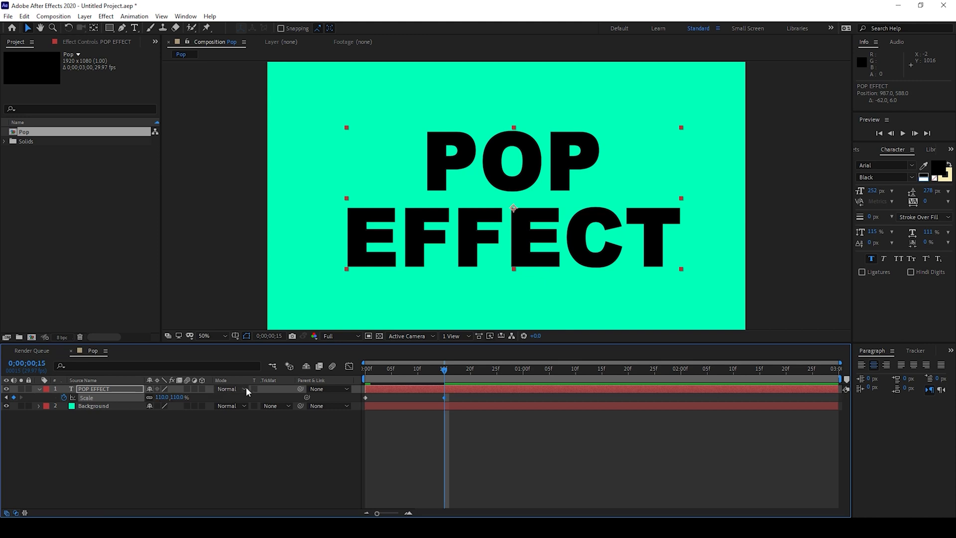
pyautogui.moveTo(345, 381)
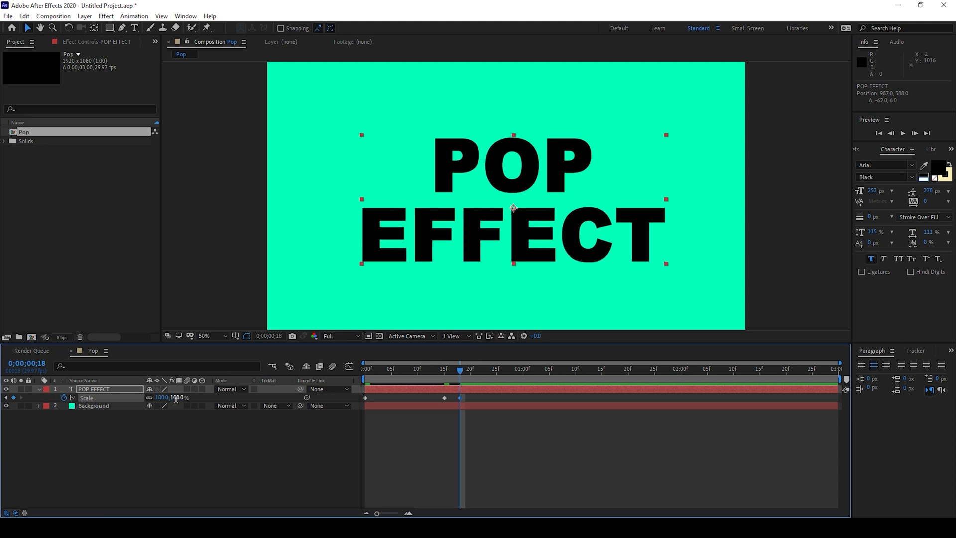
pyautogui.click(474, 368)
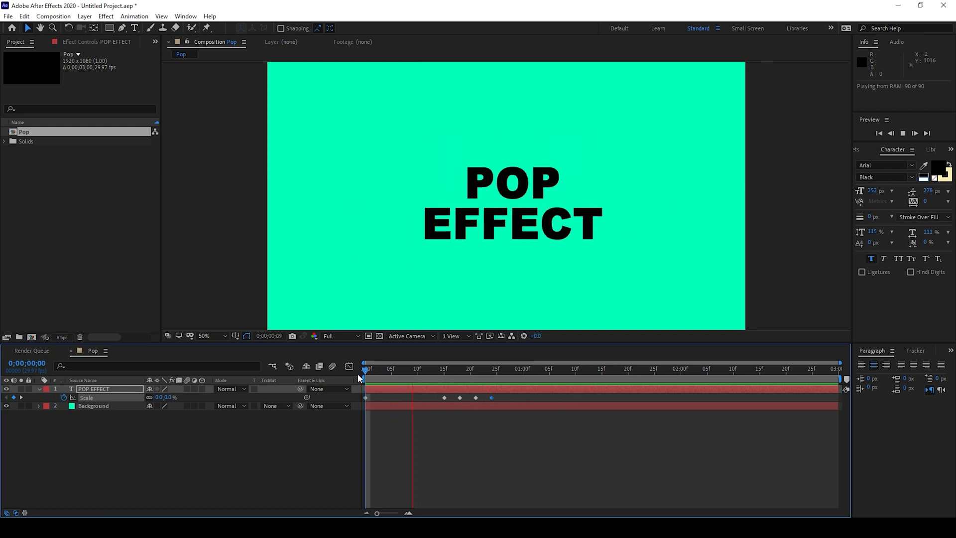
# - Stop playback and select every Scale keyframe via the property name
pyautogui.click(365, 369)
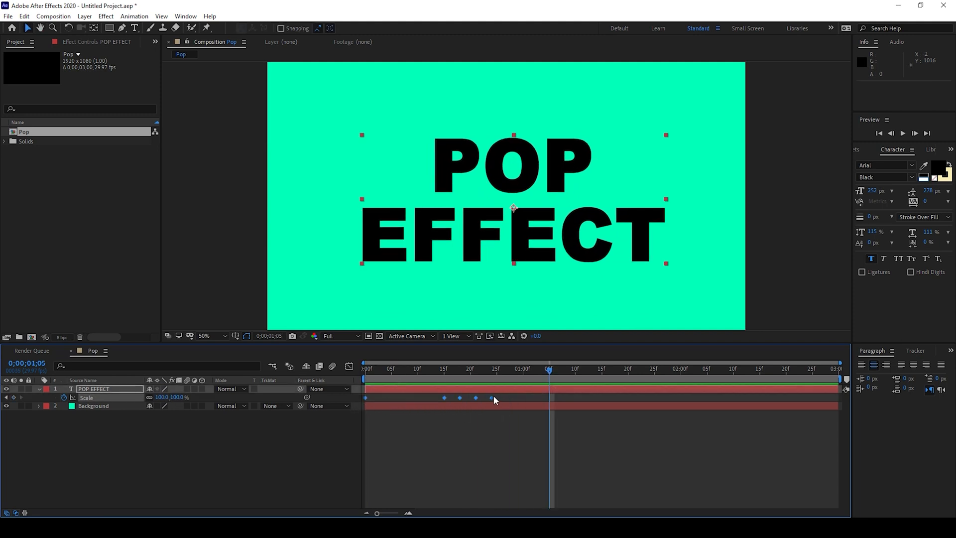
# - Apply Keyframe Assistant > Easy Ease to the selected keyframes and preview the animation
pyautogui.rightClick(491, 397)
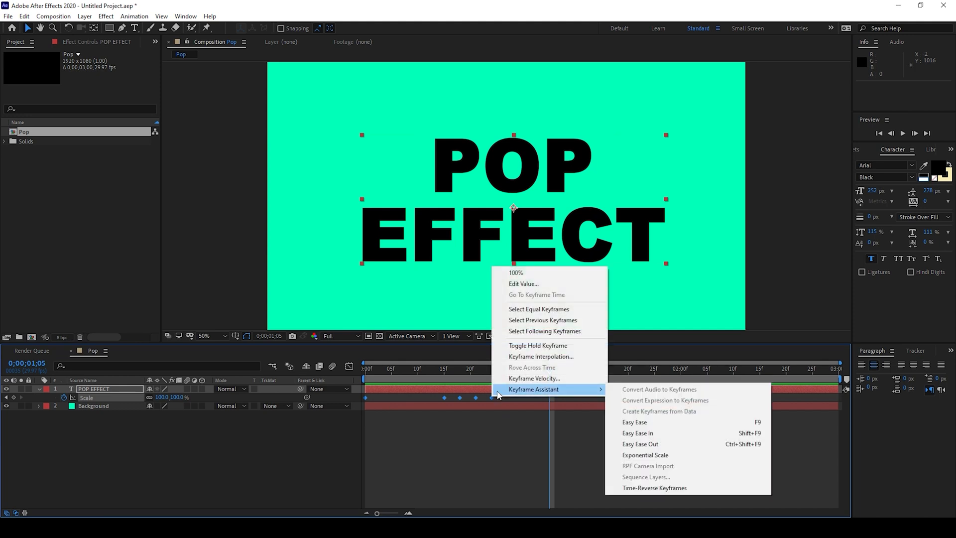
pyautogui.moveTo(634, 422)
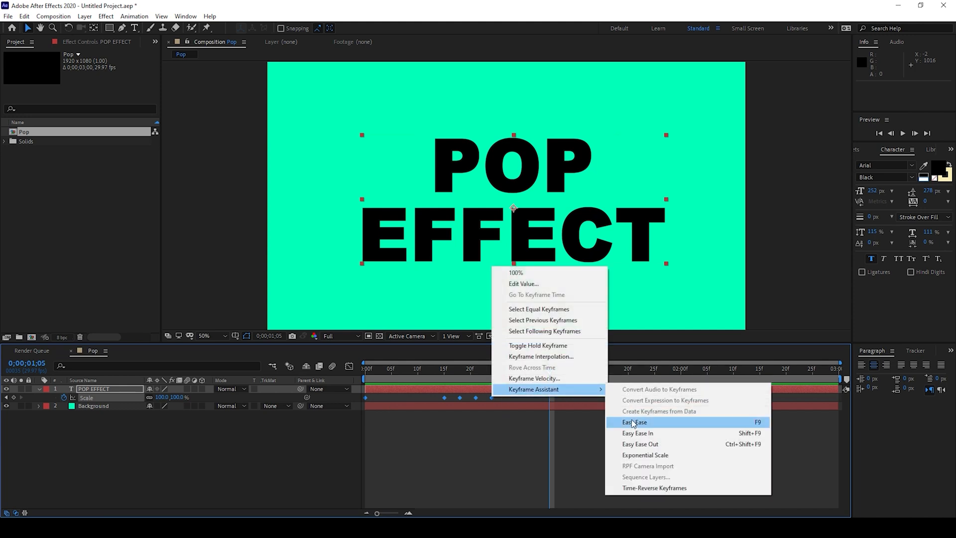
pyautogui.click(634, 422)
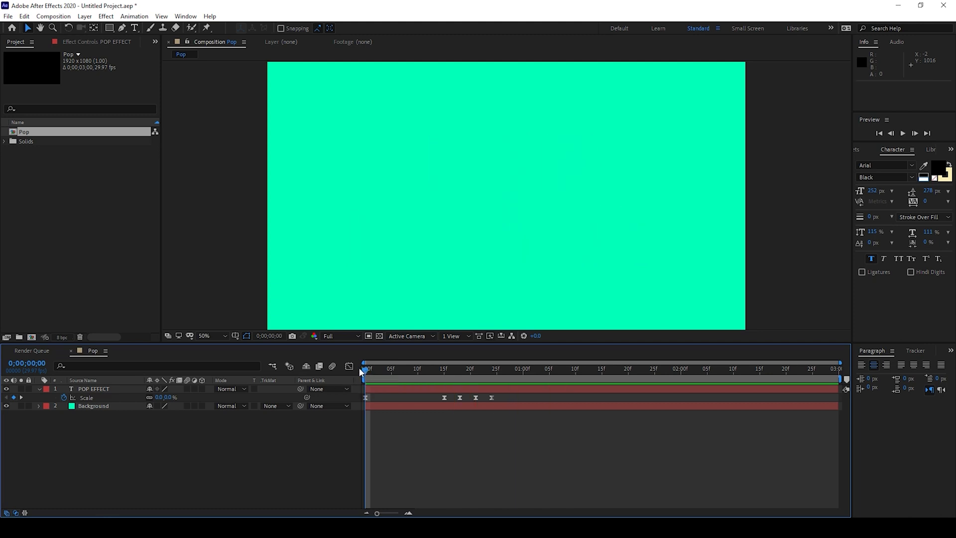
pyautogui.press('space')
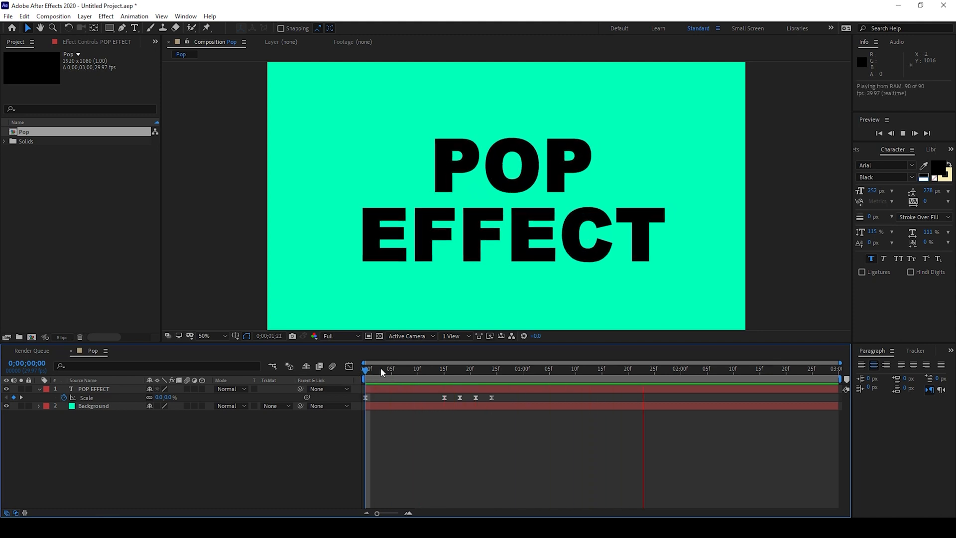